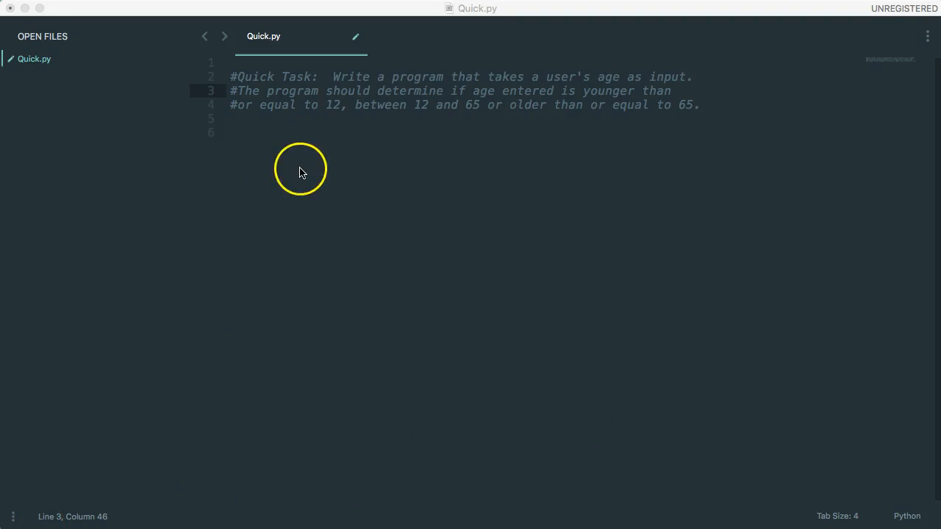
mouse_move(761, 93)
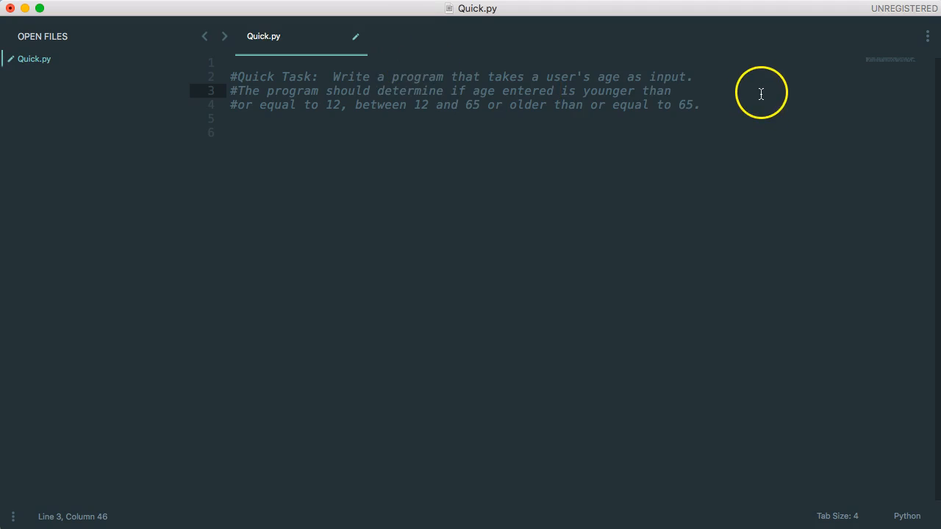
mouse_move(423, 94)
type("the ")
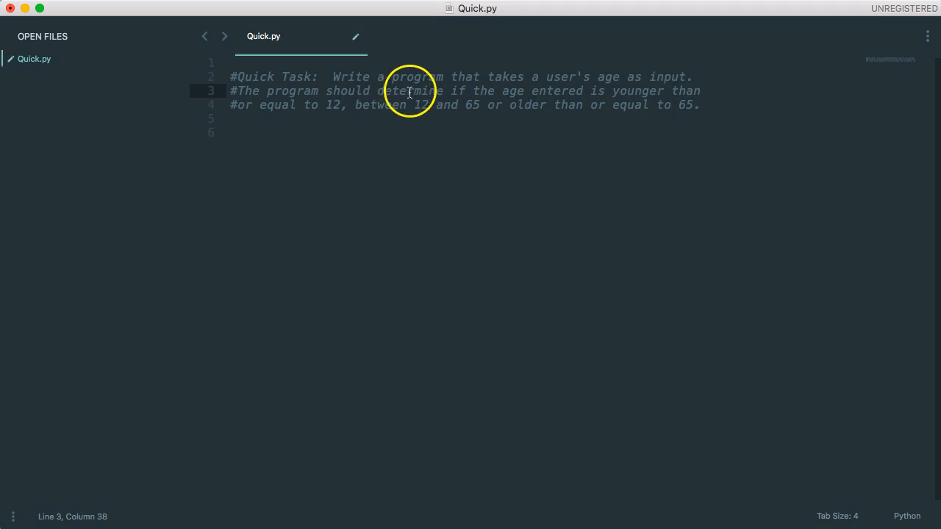
mouse_move(430, 132)
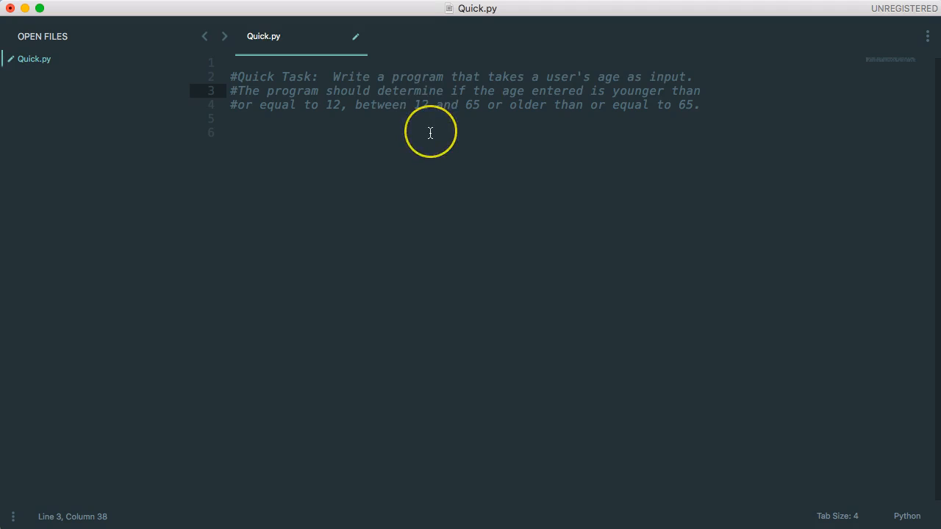
Place the cursor on the blank lines below the 'if the age entered' task comment
left_click(431, 119)
type("#")
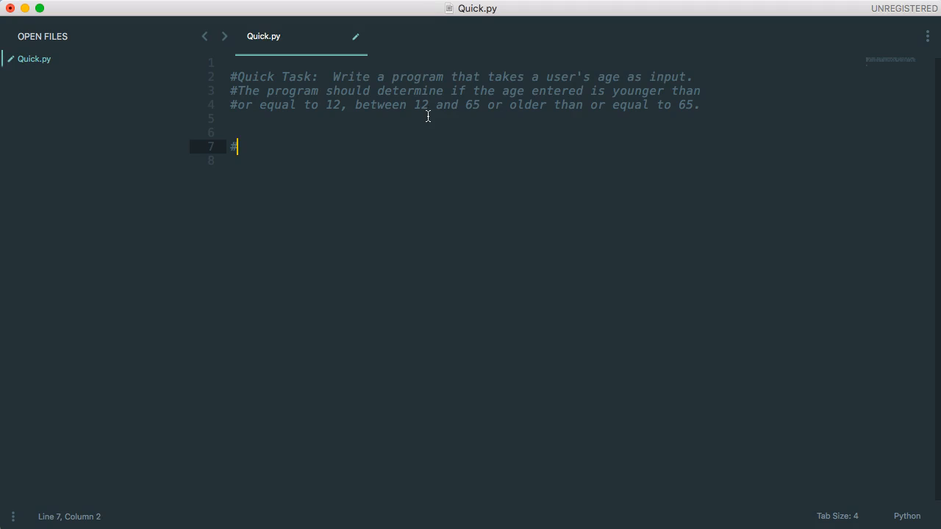
Add #INPUT, #PROCESS and #OUTPUT comment lines, leaving a blank line under #INPUT
type("INPUT")
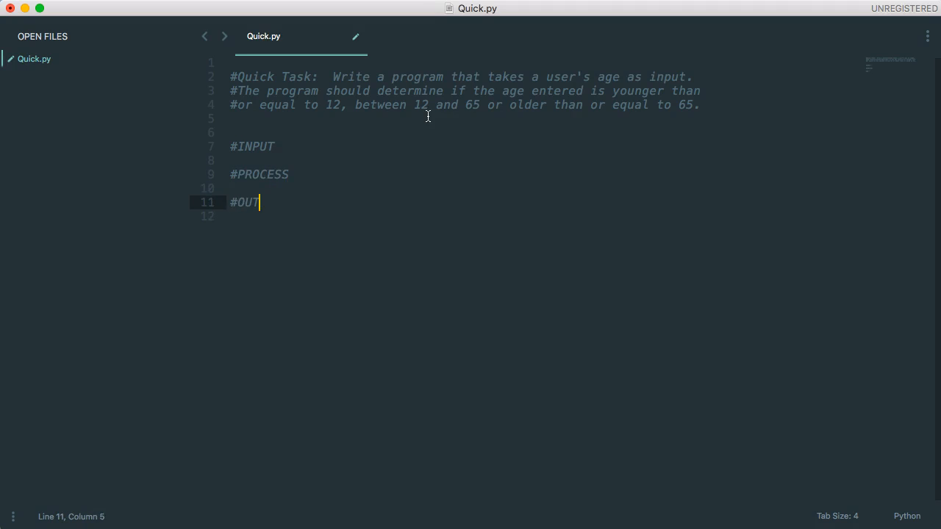
type("PUT")
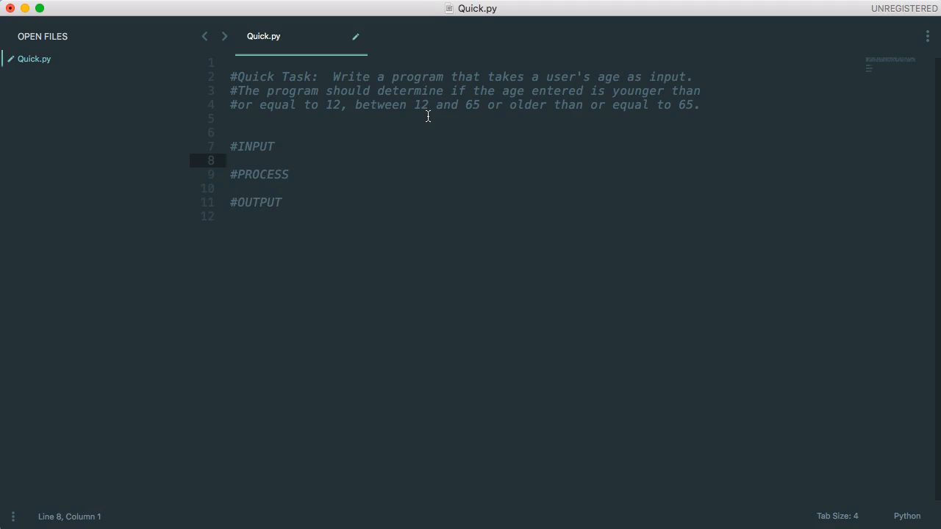
left_click(280, 202)
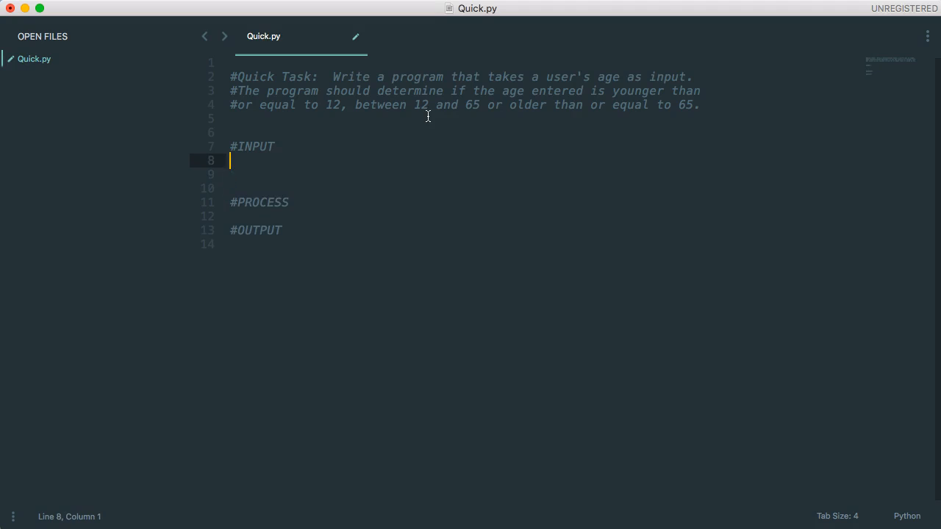
Write age = input("Input your age: ") and start an output = "" line under #INPUT
type("age =")
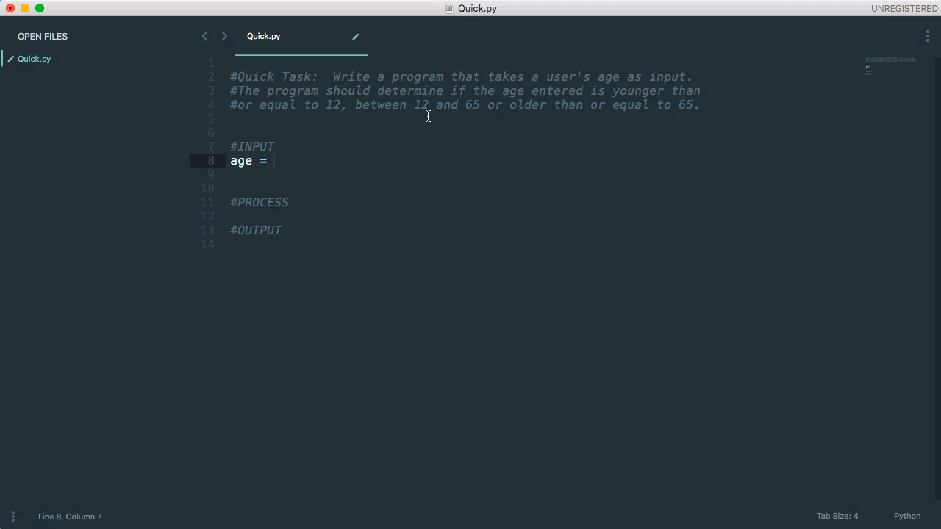
type("input")
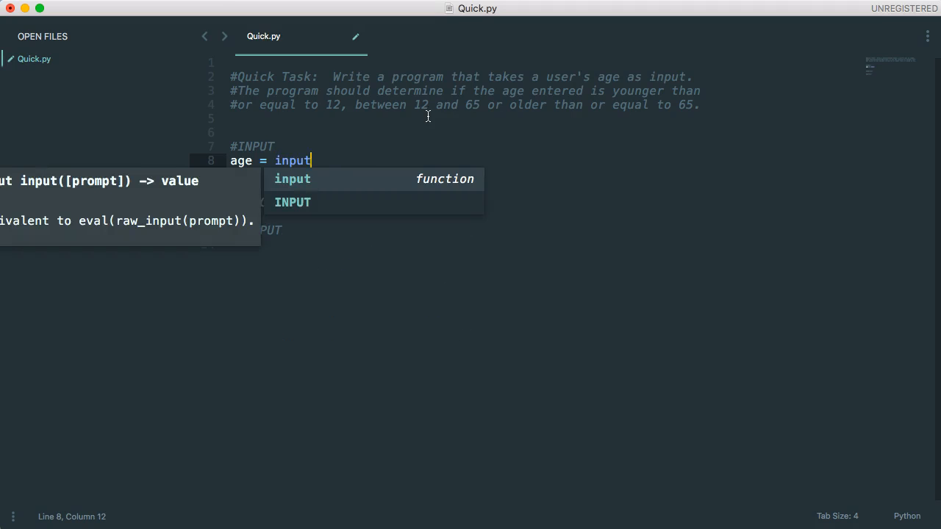
type("(\"\")")
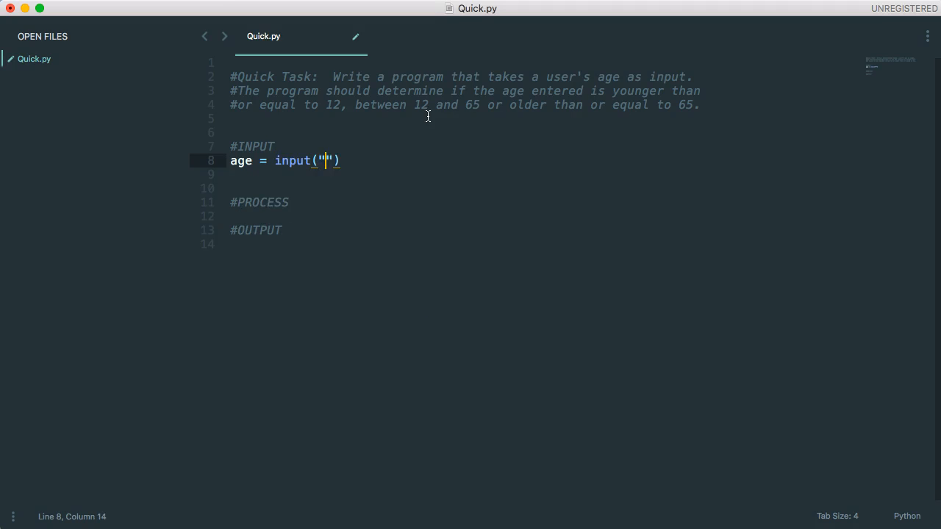
type("What is your age")
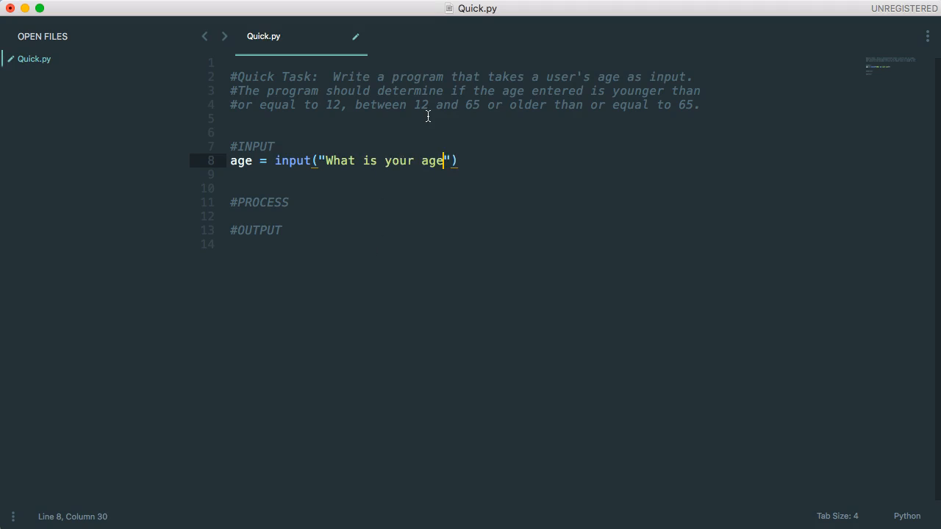
type(":")
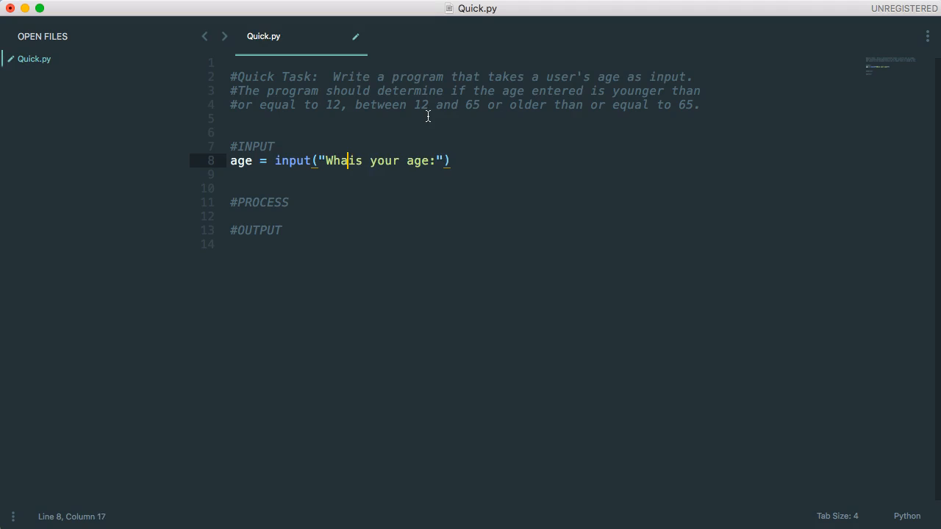
type("Input")
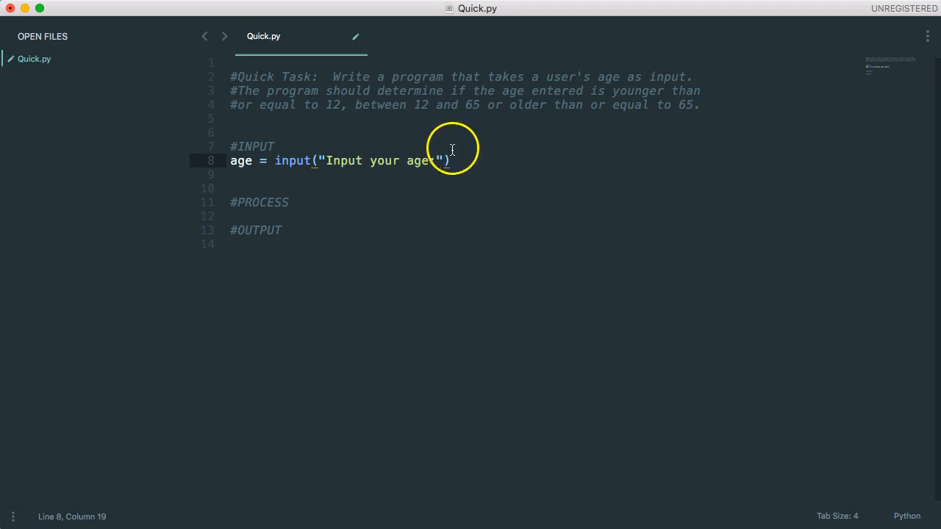
type(":")
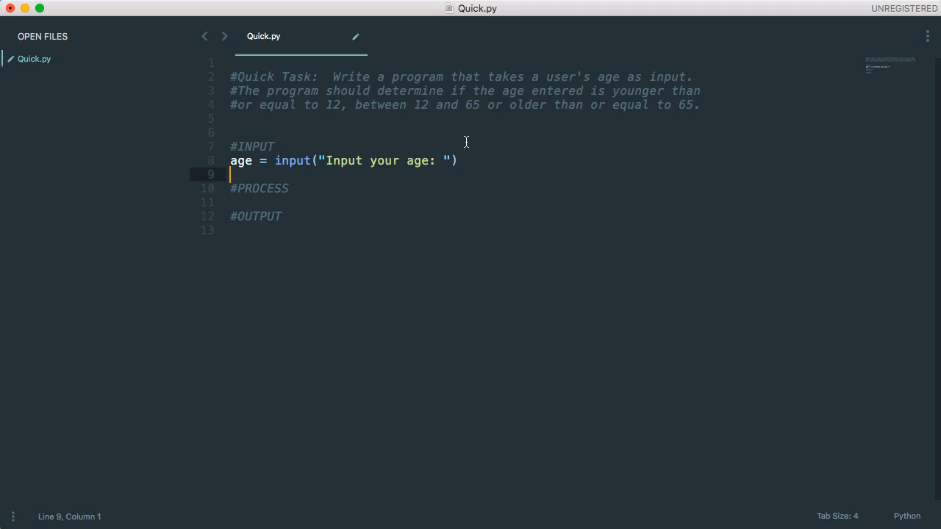
type("output = \"")
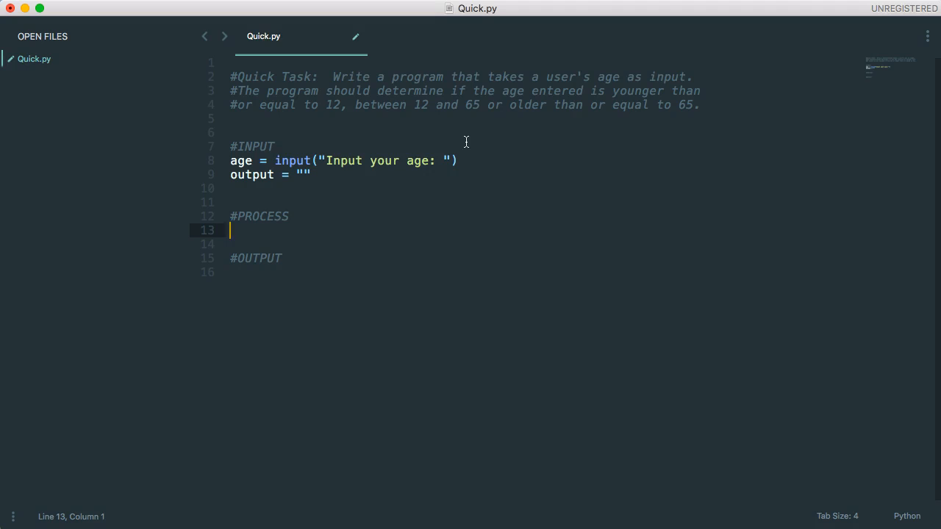
Add 'if age <= 12:' setting output = "You are younger than 13"
type("if (")
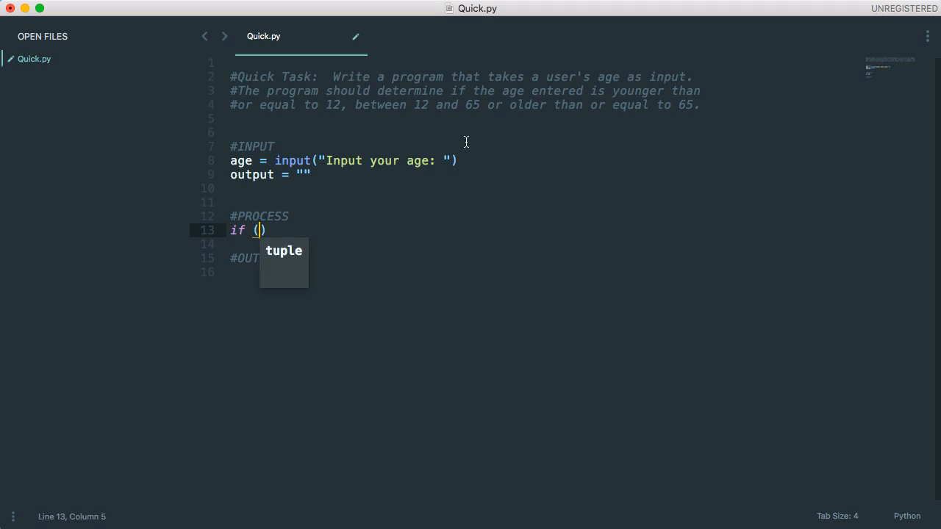
type("age")
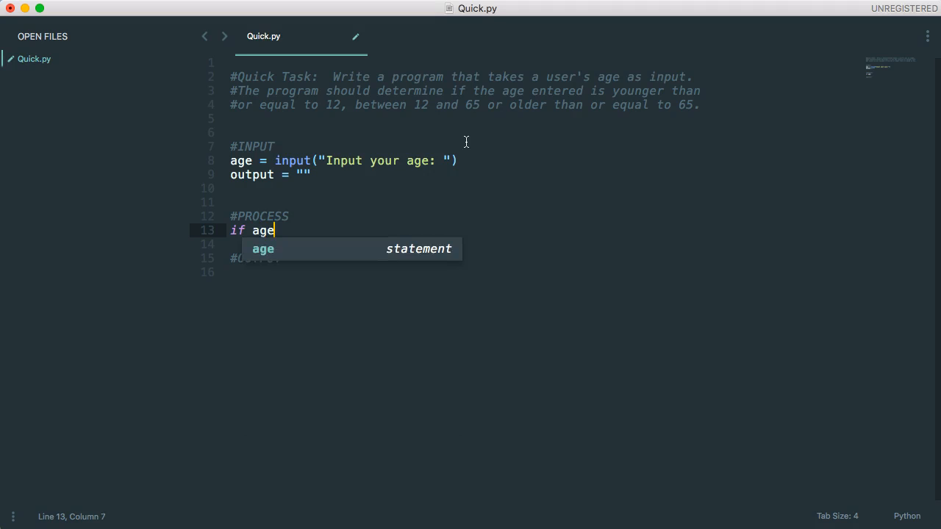
type("<")
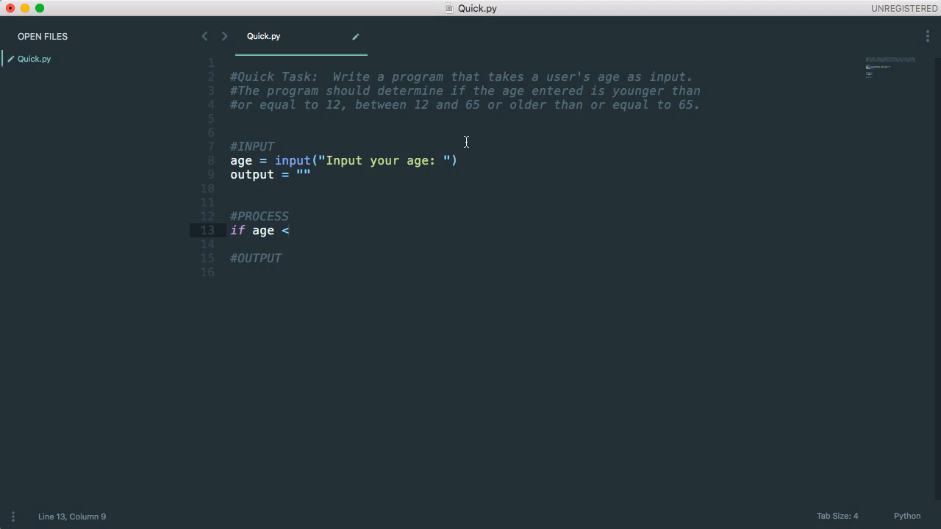
type("= 12:")
type("output = \"")
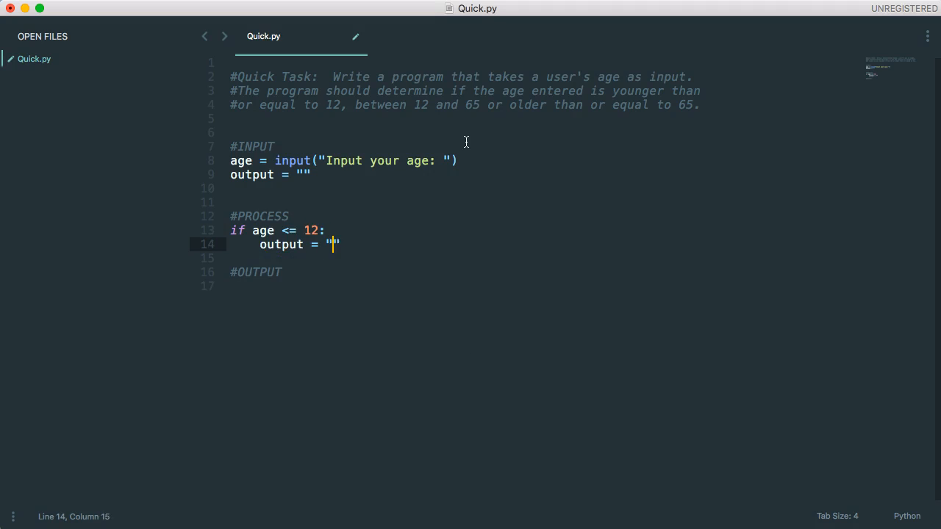
type("You are younger t")
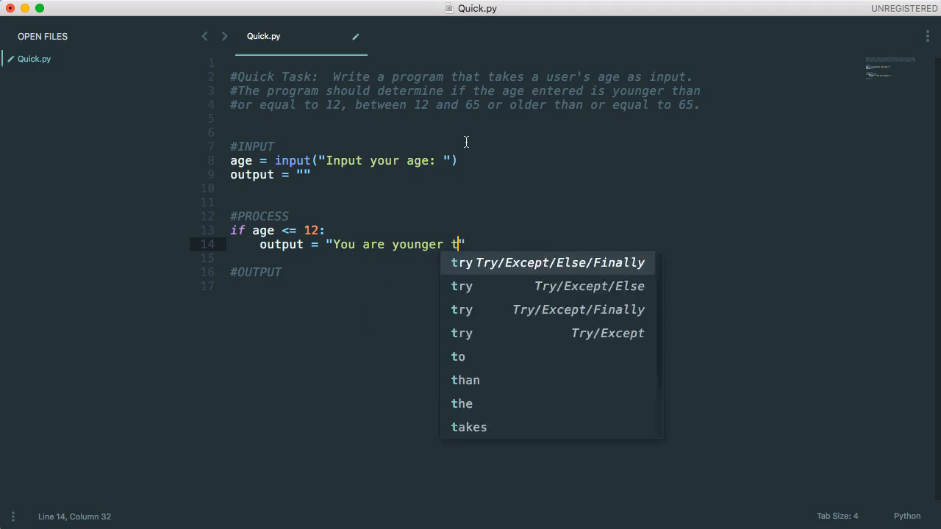
type("han o")
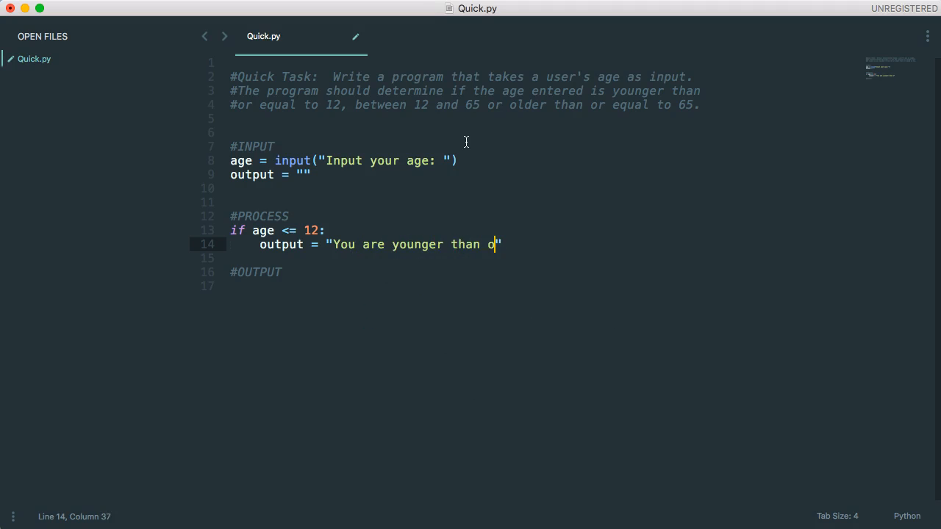
key("BackSpace")
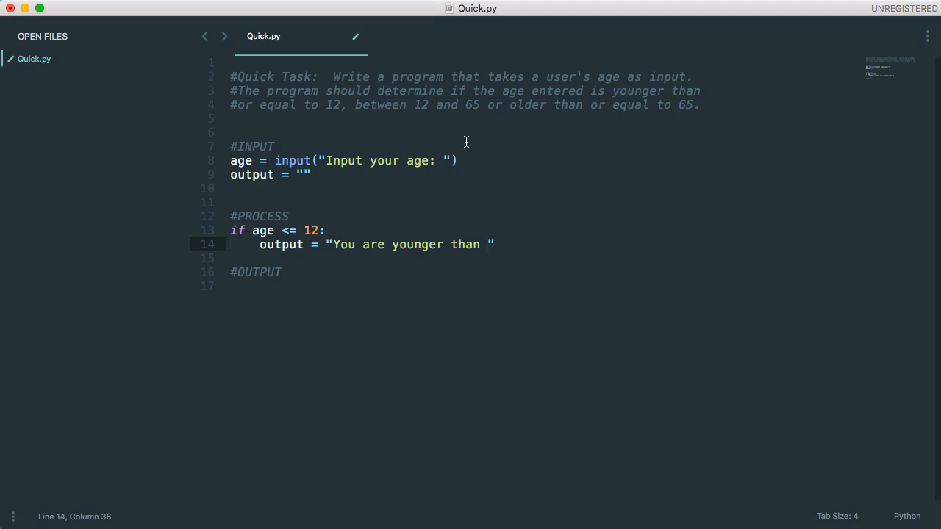
type("13")
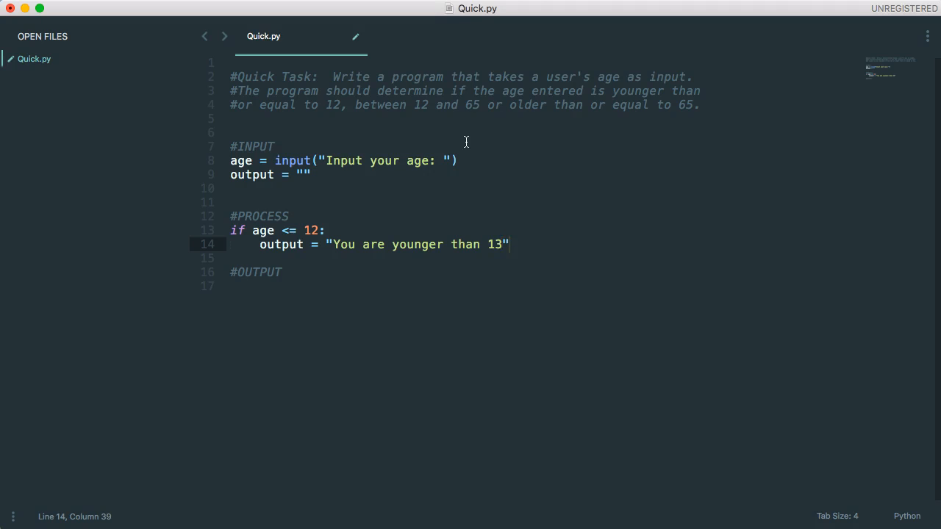
key("enter")
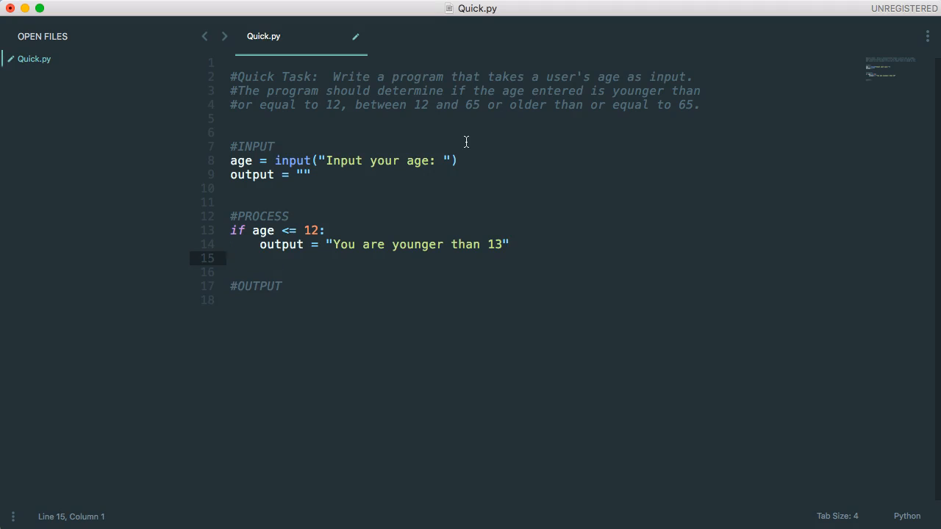
Add 'elif age < 65:' setting output = "You are between 12 and 65"
type("elif (")
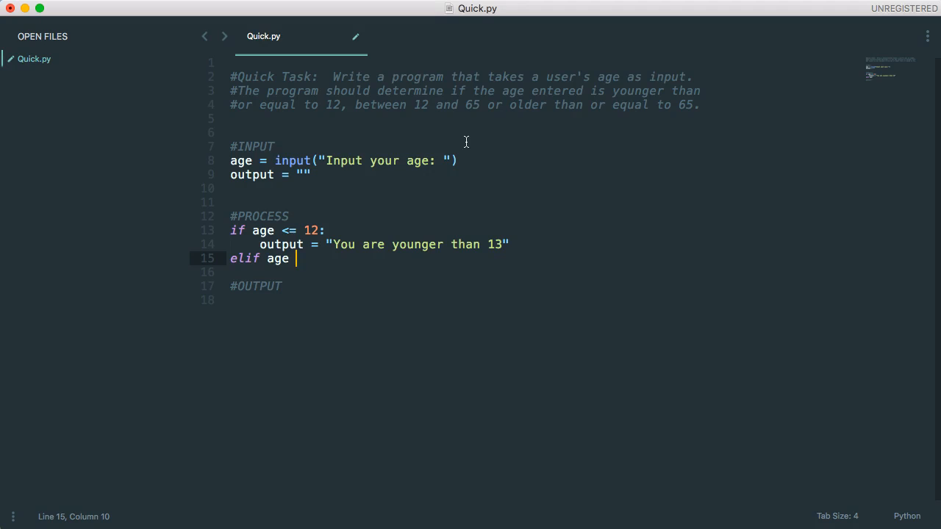
type("<")
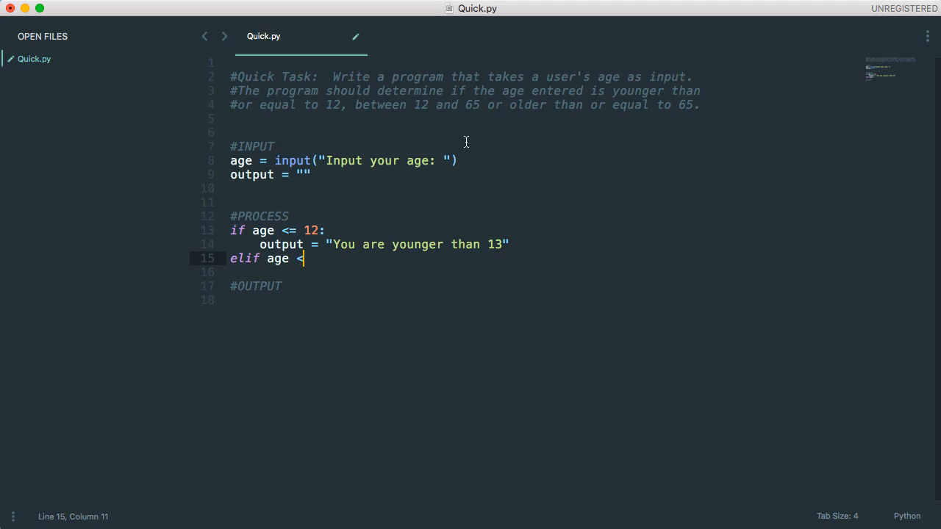
type("65:")
type("output = \"You")
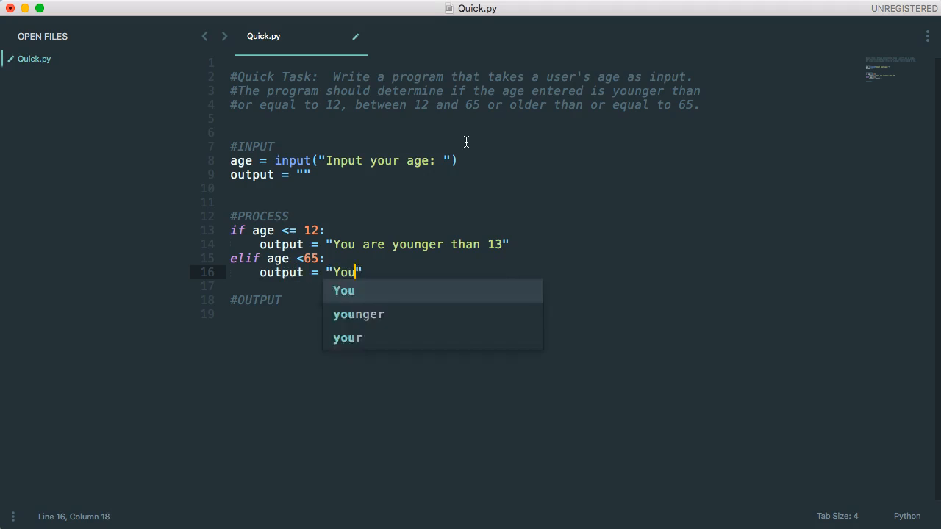
type("are between 12")
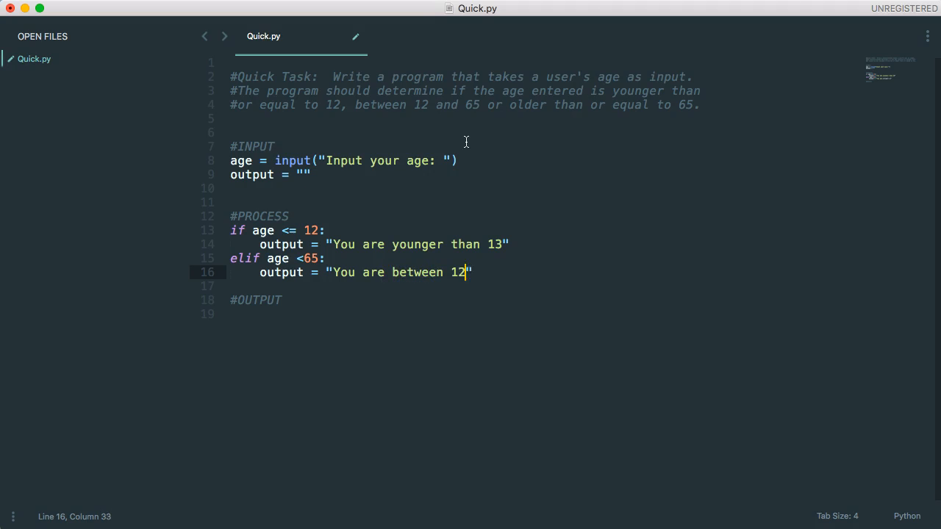
type("and 65")
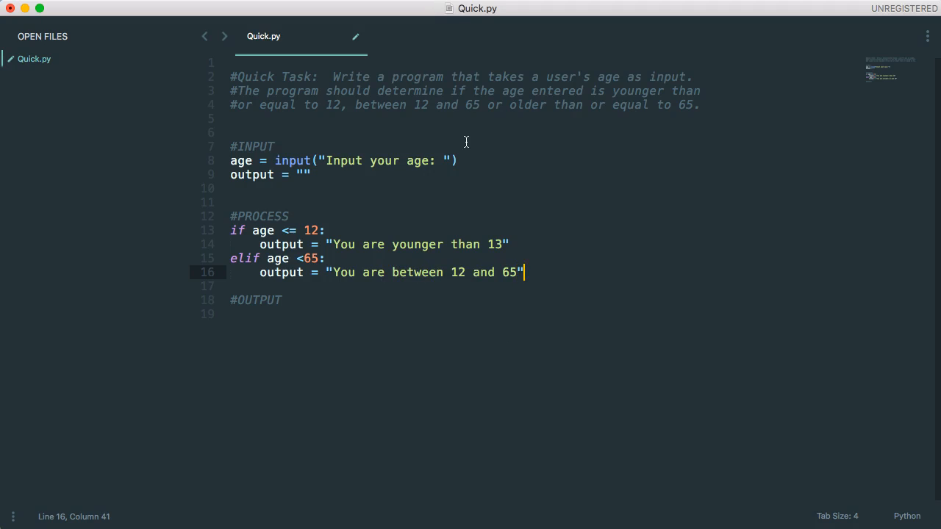
key("enter")
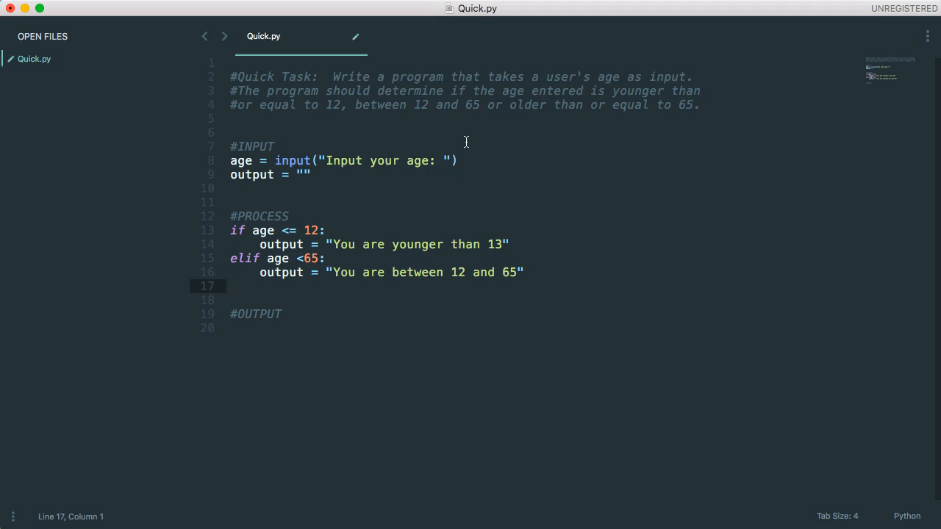
Start the 'elif age >= 65:' branch and its output assignment
type("el")
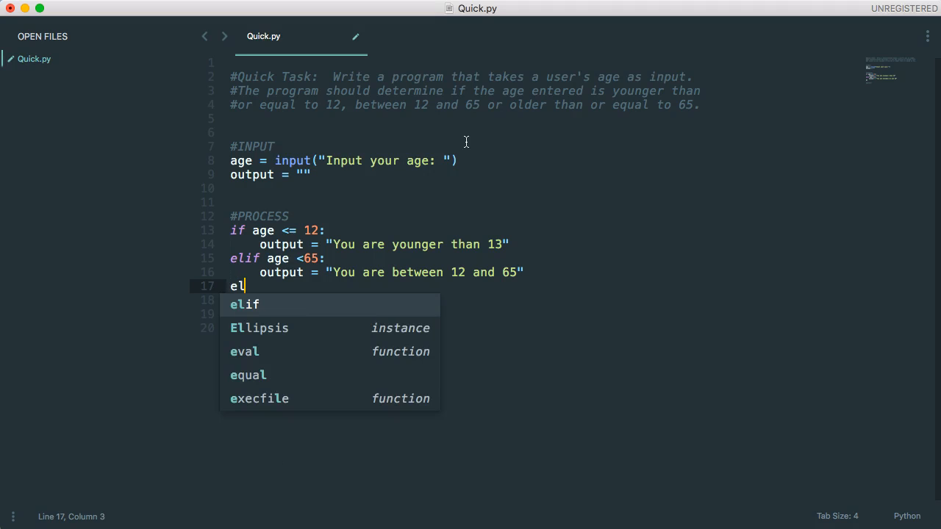
type("if age >=6")
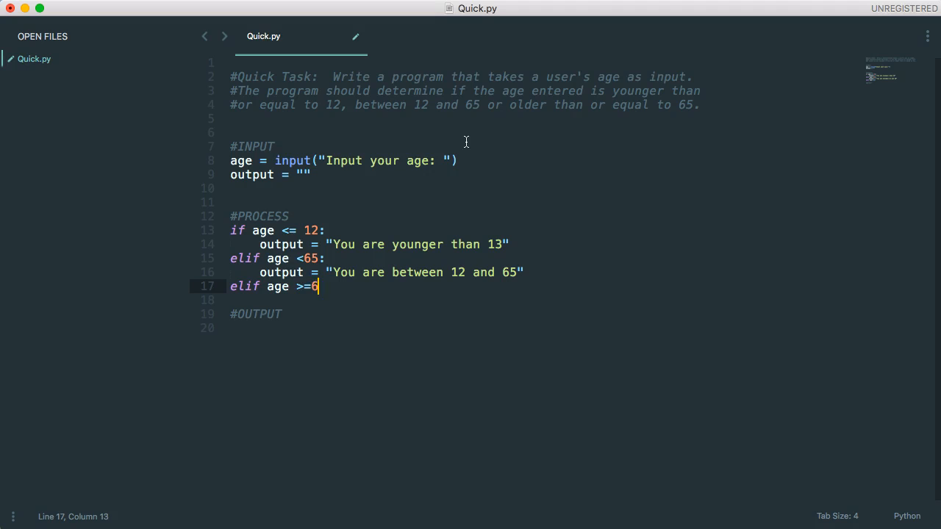
type("5:")
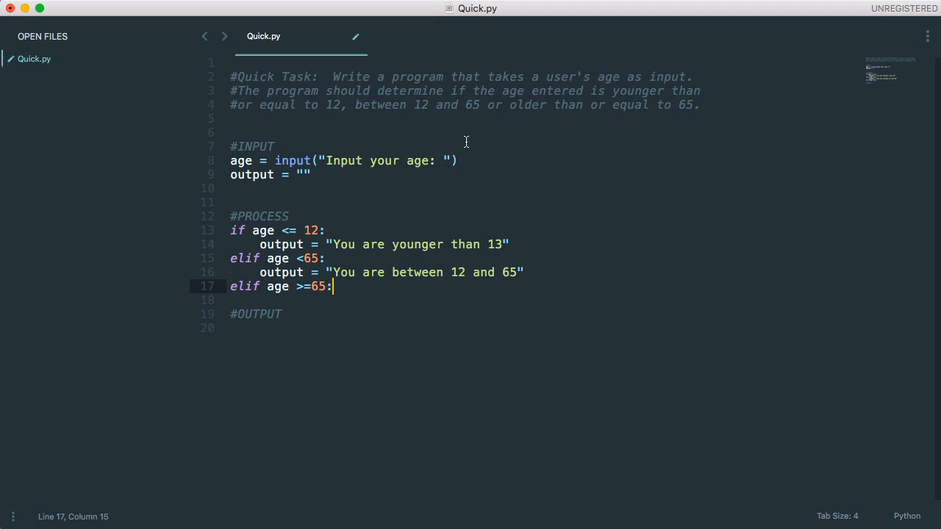
type("output = \"You are 65 or older")
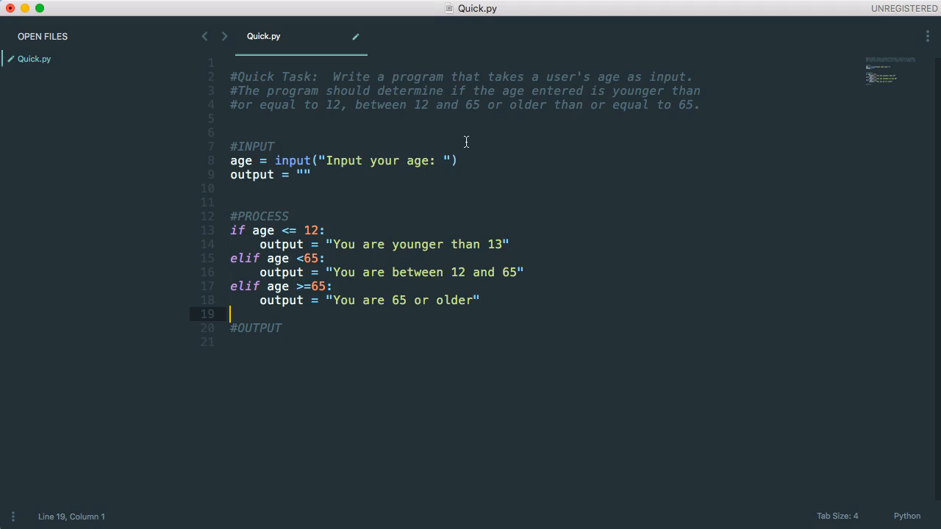
Add print(output) under #OUTPUT and save Quick.py
type("print")
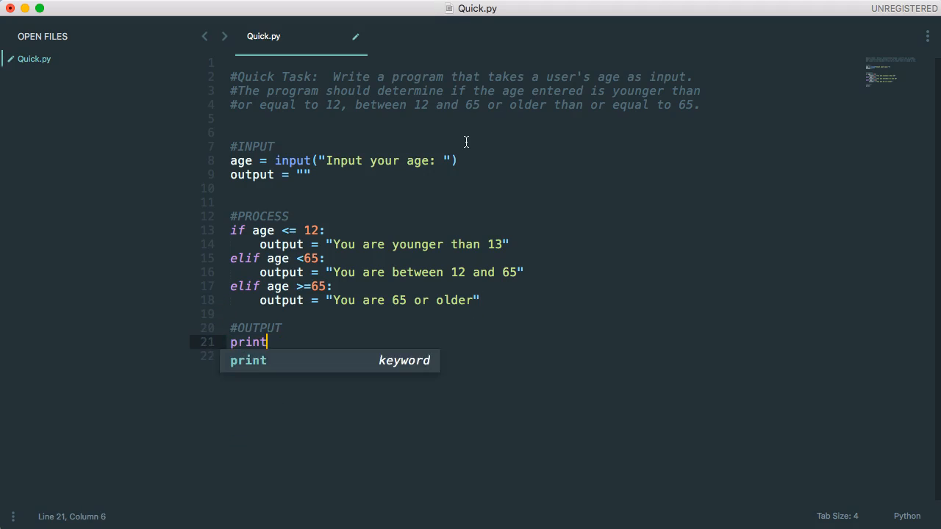
type("(output")
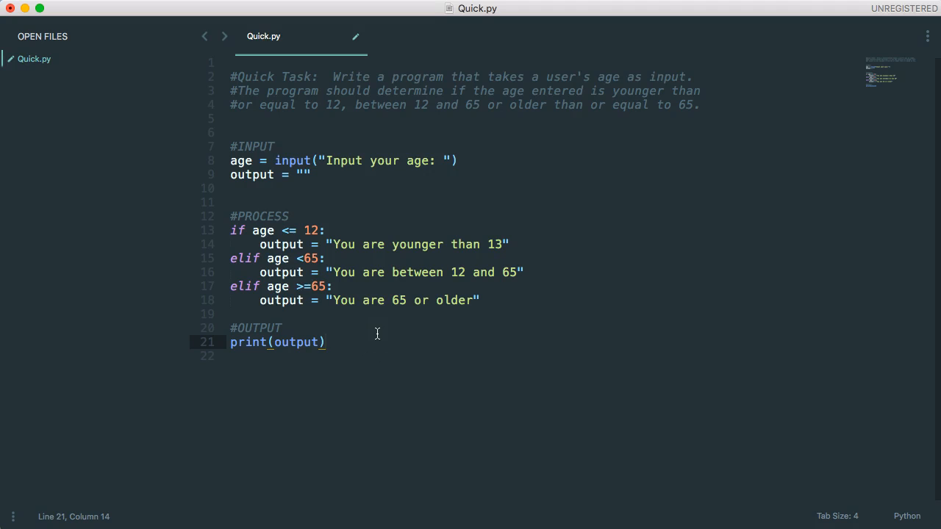
left_click(29, 6)
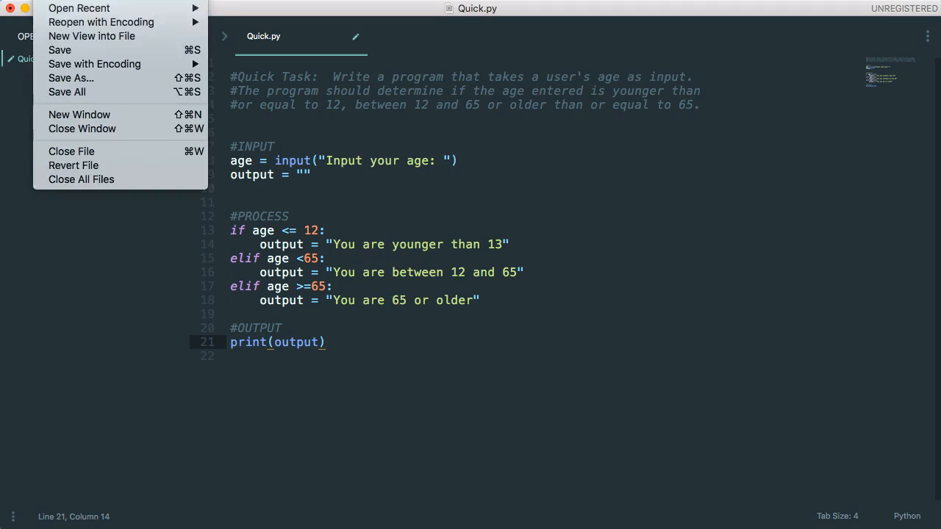
left_click(60, 50)
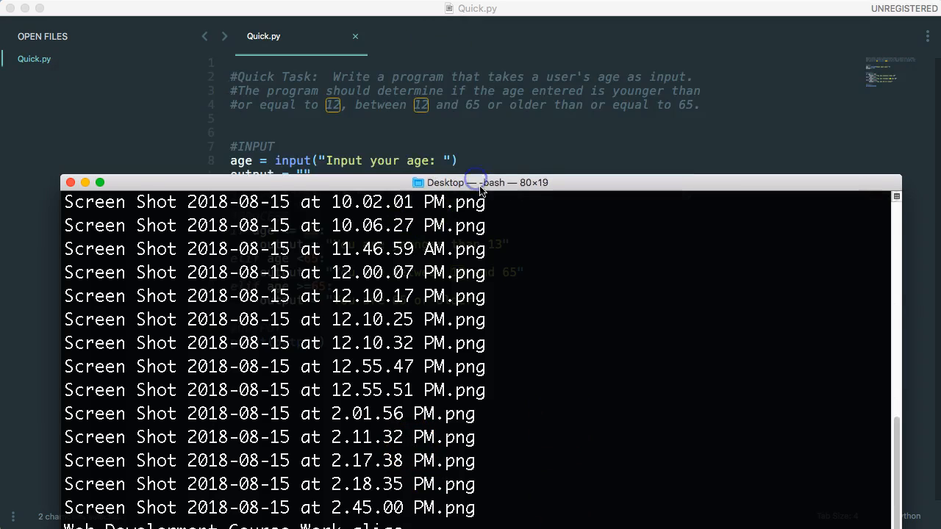
Move Terminal over the editor, run python3 Quick.py and enter age 34
left_click_drag(478, 182, 485, 50)
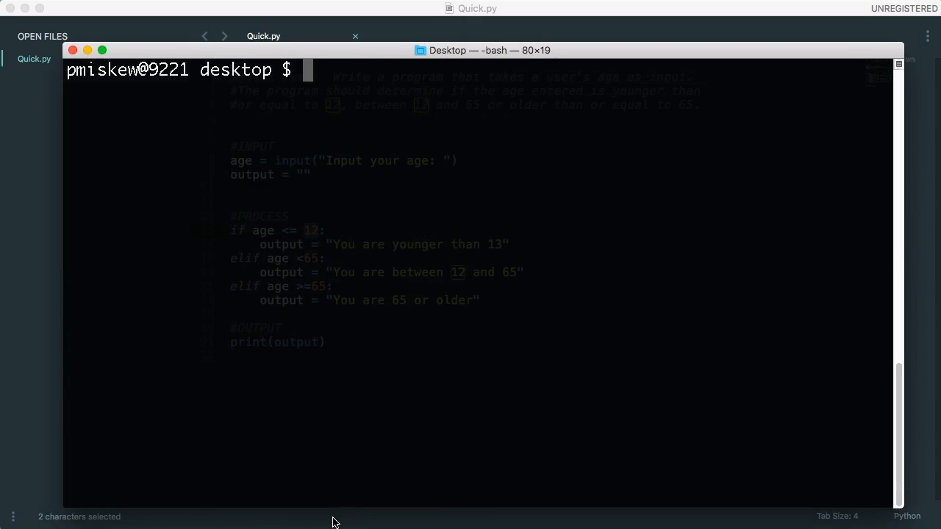
type("python3 Quick.py")
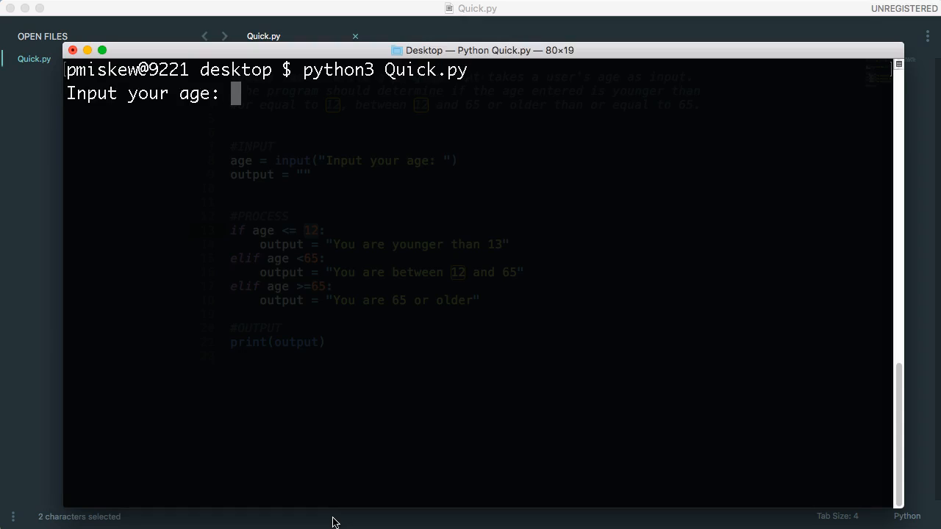
type("34")
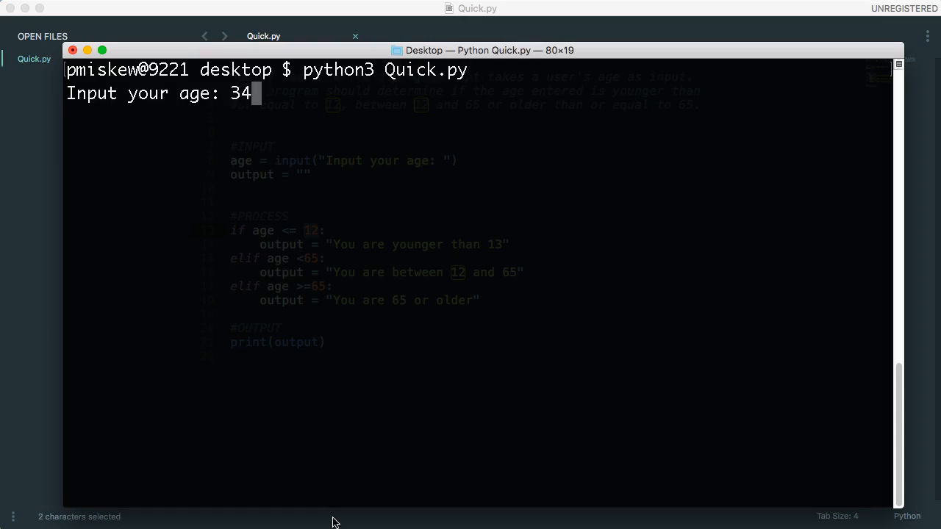
key("enter")
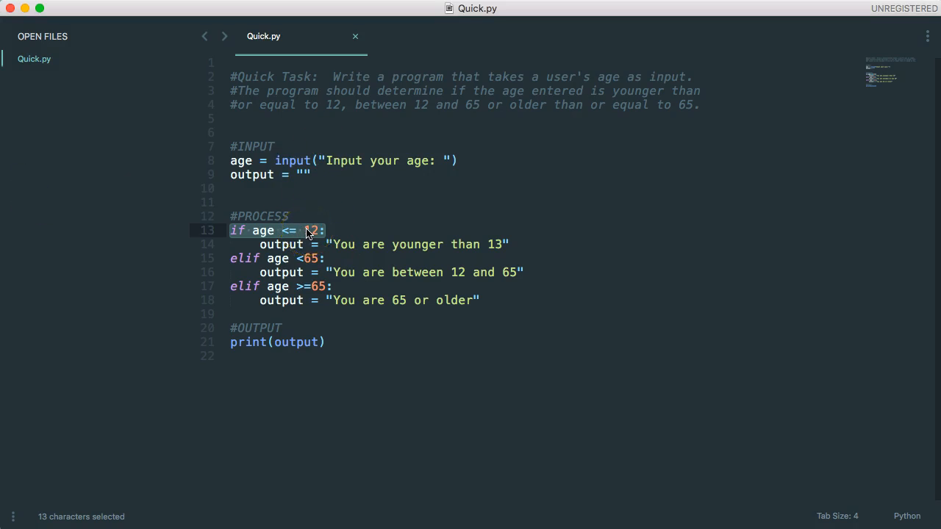
Wrap the prompt as int(input("Input your age: ")) on line 8
left_click(278, 160)
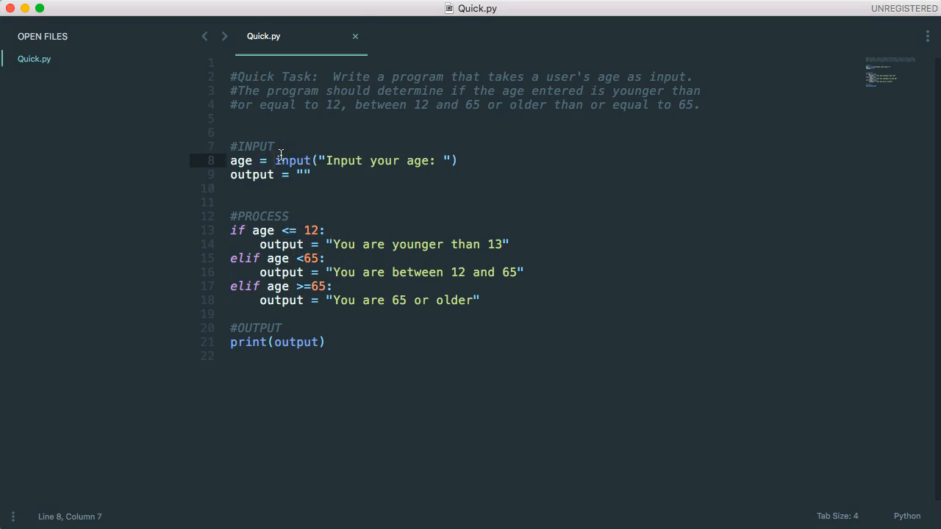
type("int(")
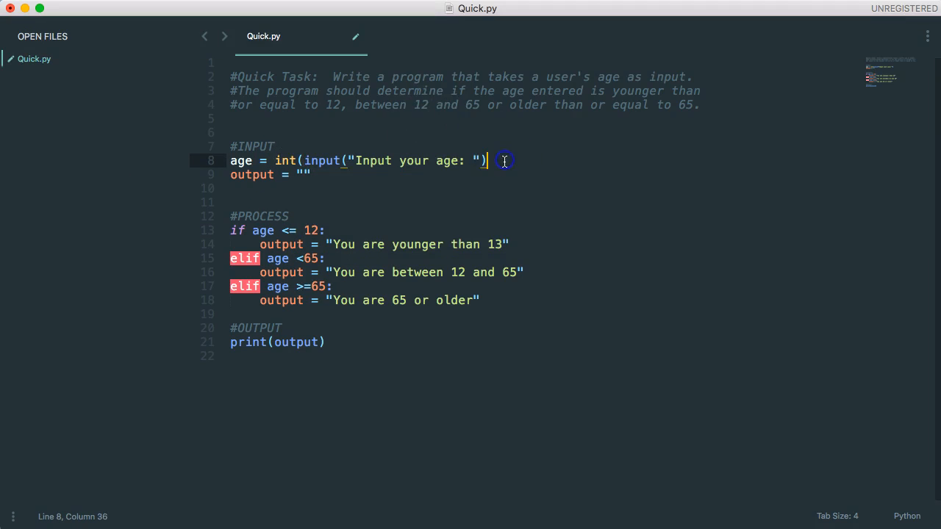
type(")")
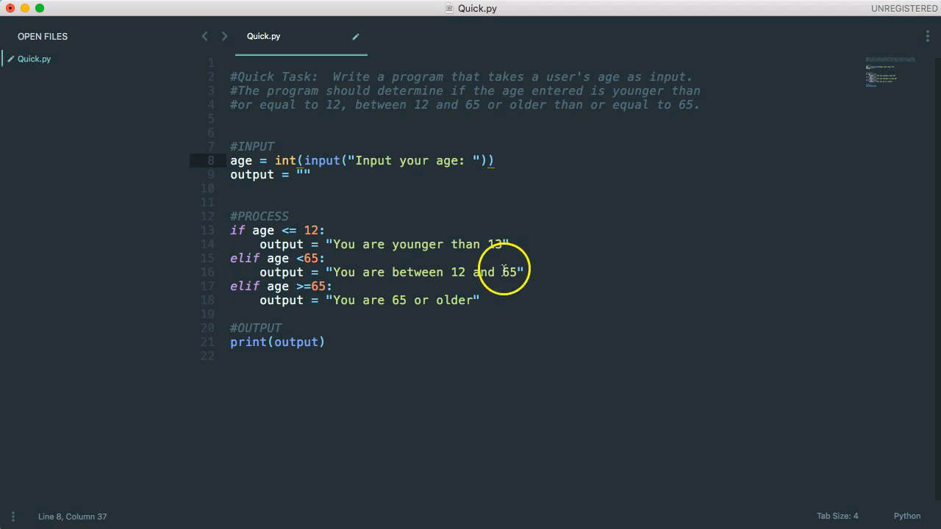
mouse_move(389, 248)
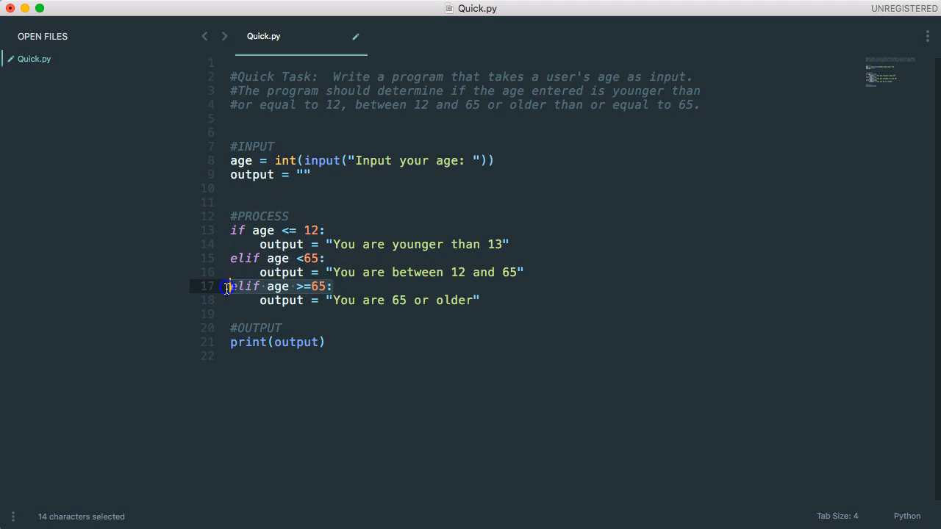
mouse_move(246, 274)
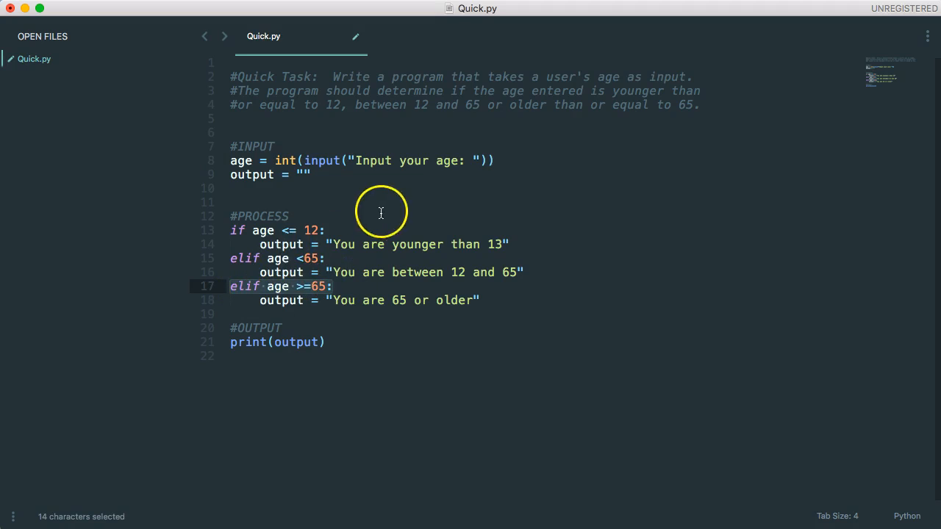
mouse_move(318, 229)
type("else:")
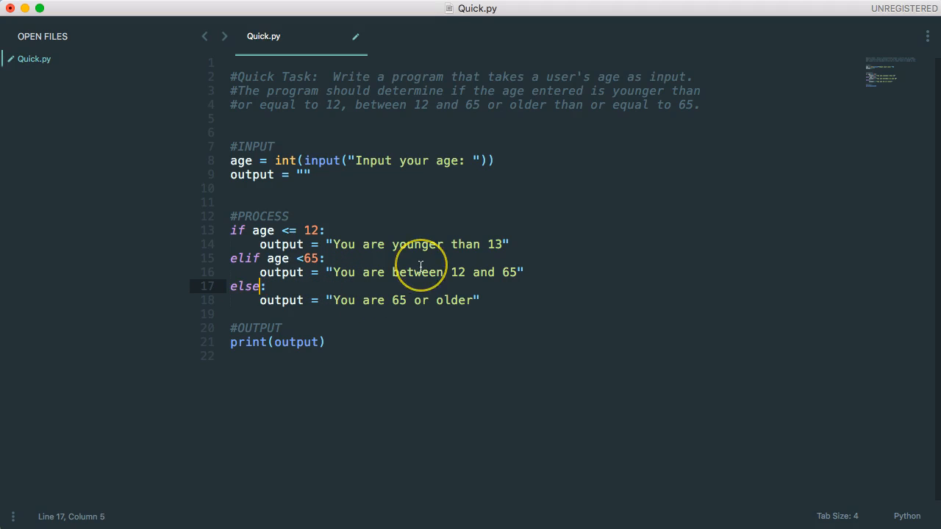
mouse_move(344, 294)
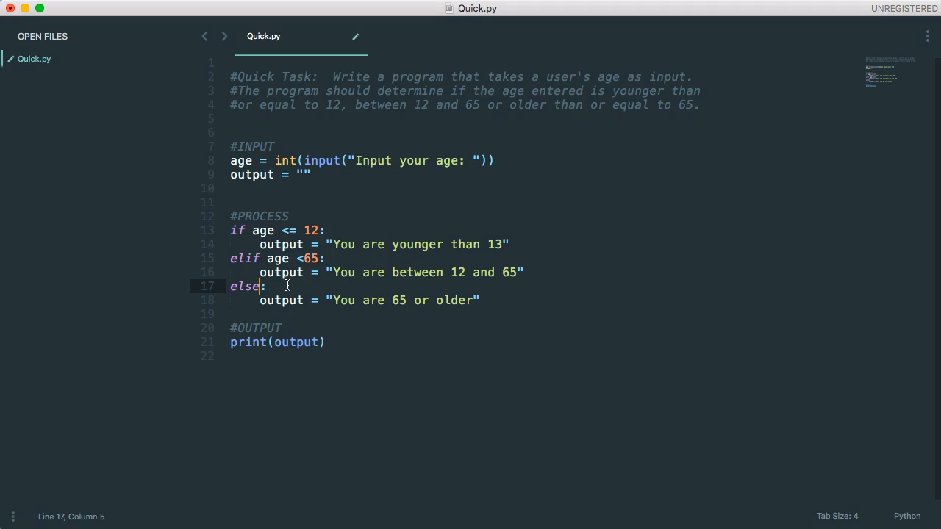
Replace 'elif age >=65' on line 17 with a plain else
left_click(240, 286)
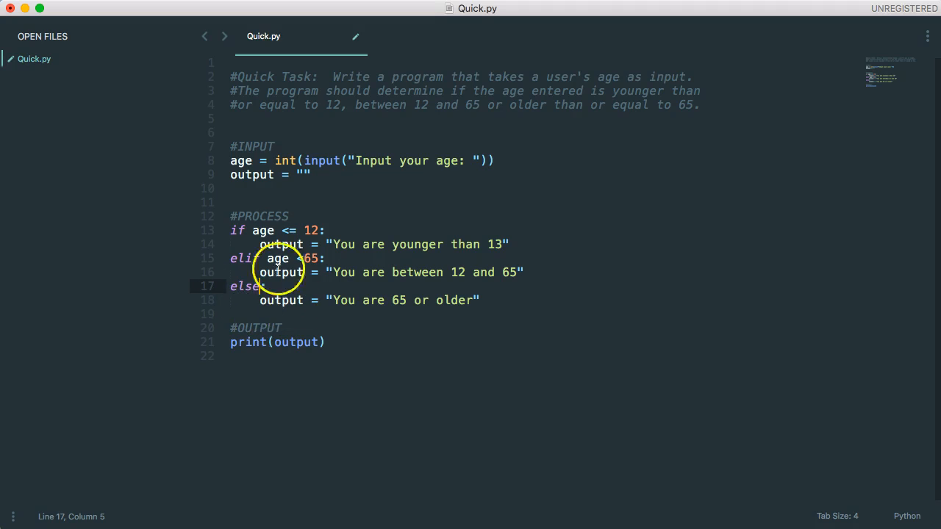
left_click(326, 341)
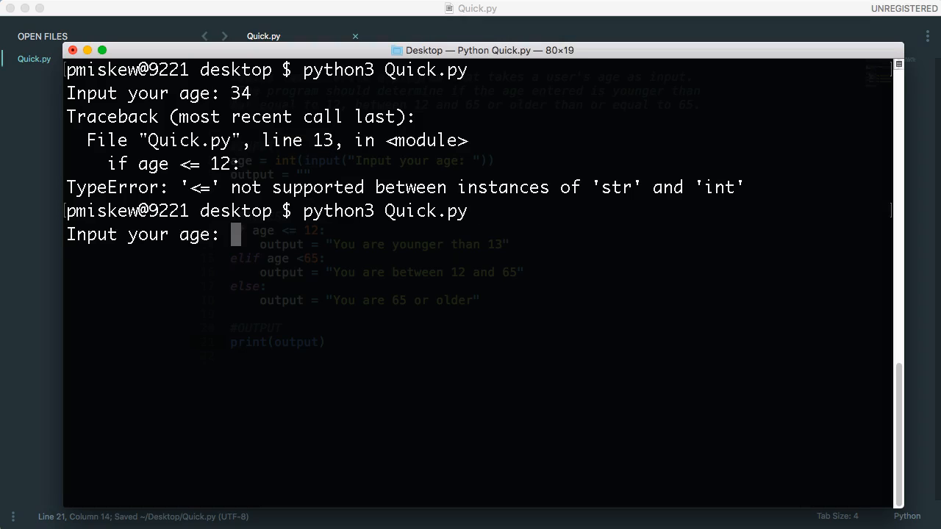
Run python3 Quick.py repeatedly with ages 10, 12, 14, 65 and 64
type("10")
type("12")
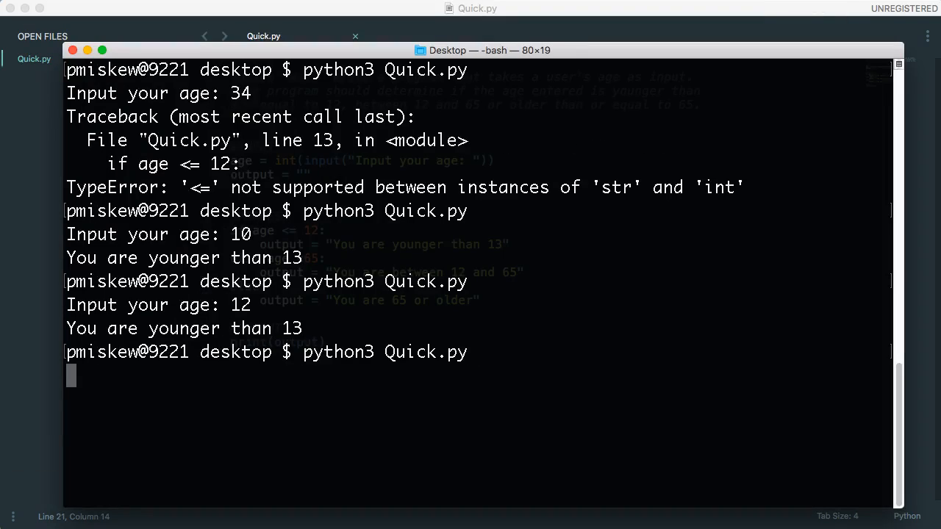
type("14")
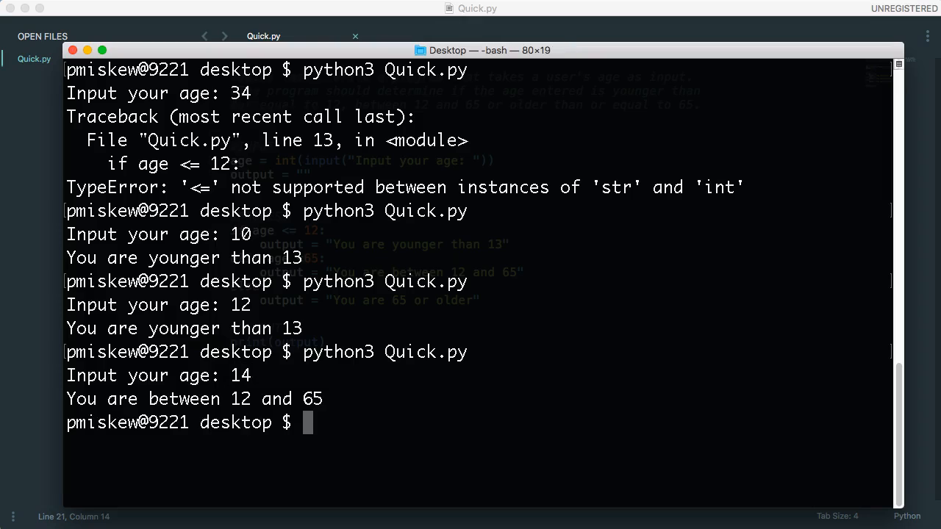
type("python3 Quick.py")
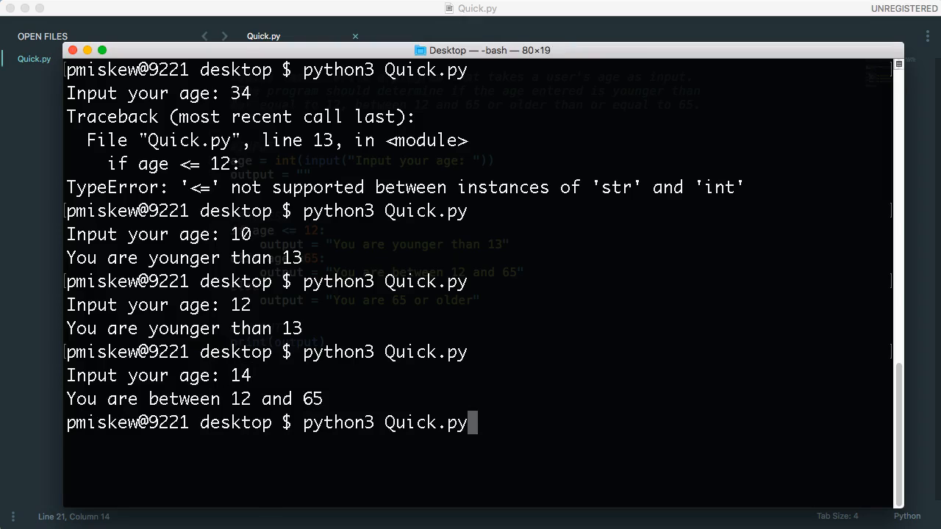
type("65")
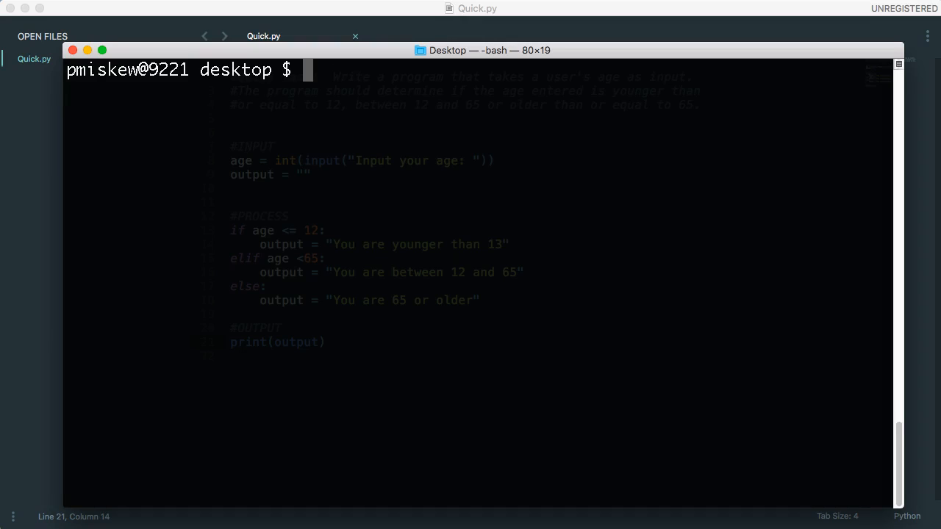
type("python3 Quick.py")
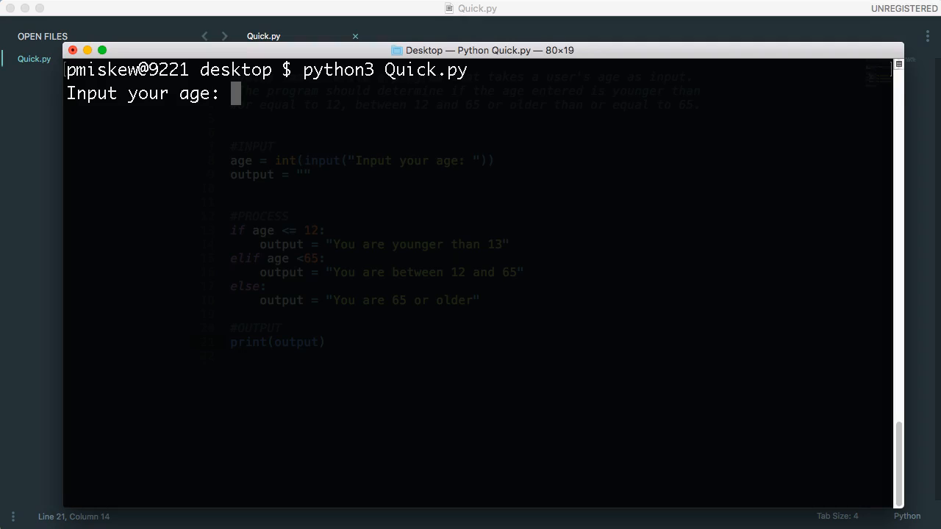
type("64")
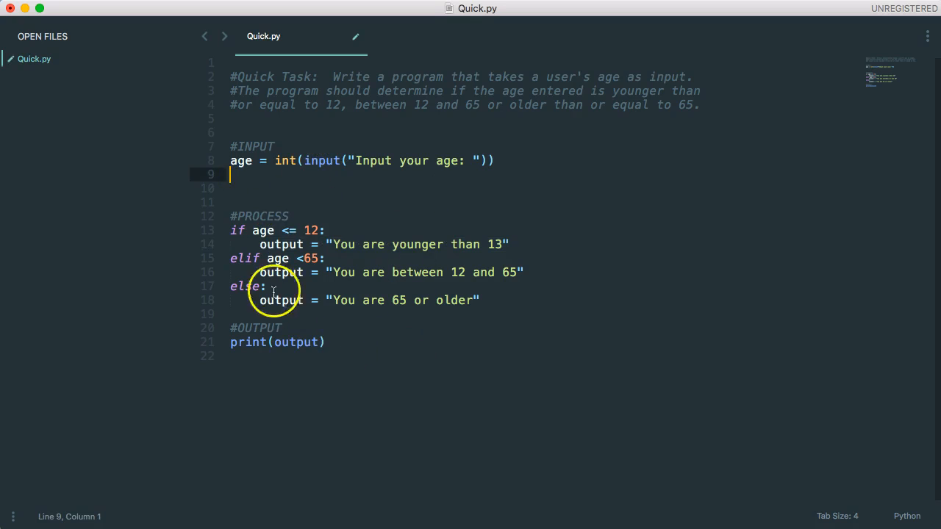
Replace each output = "..." assignment with print("...") and remove the output variable lines
left_click(329, 342)
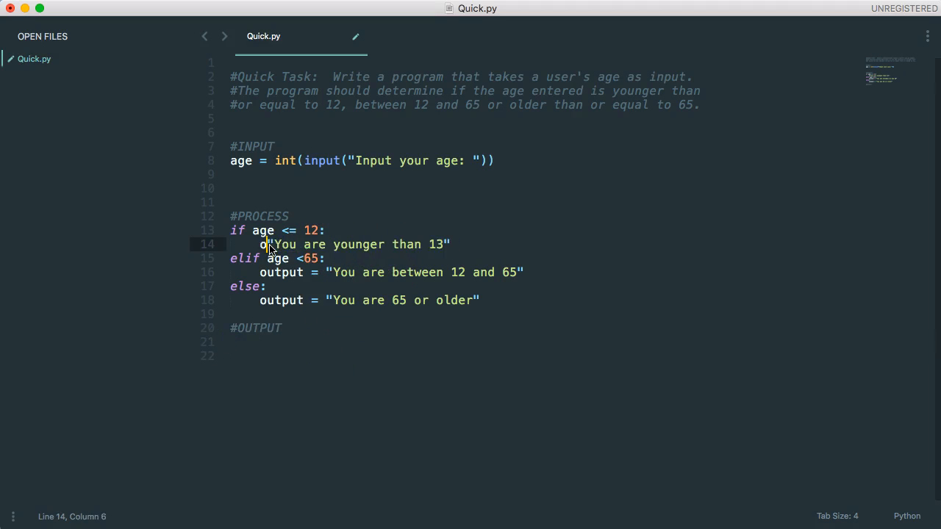
type("print(")
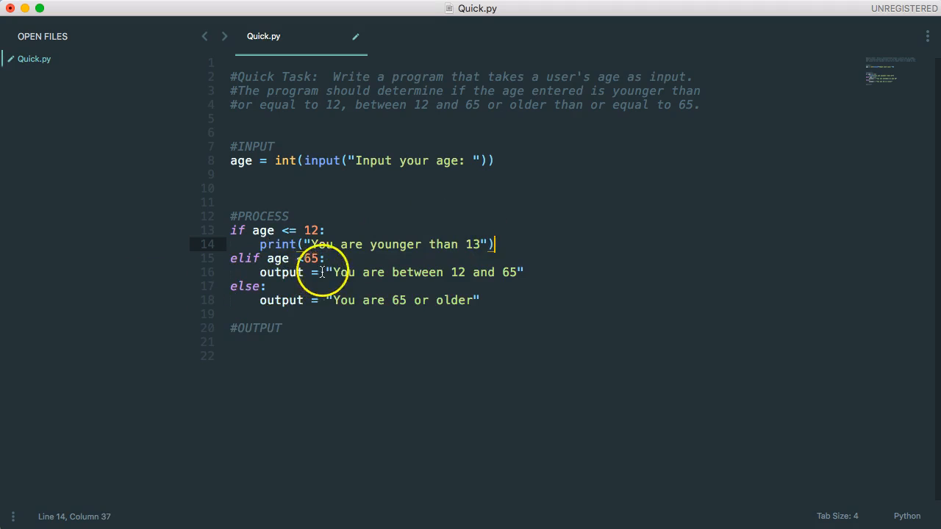
type("print")
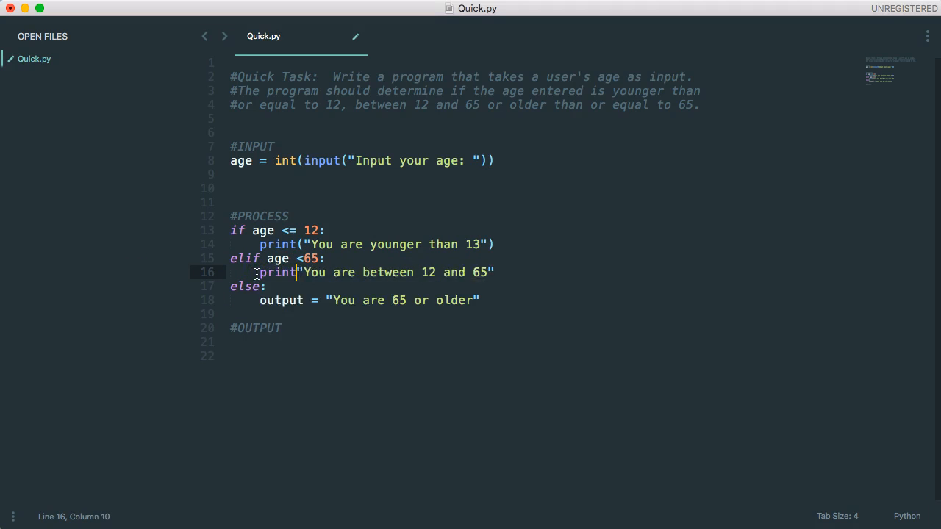
type("()")
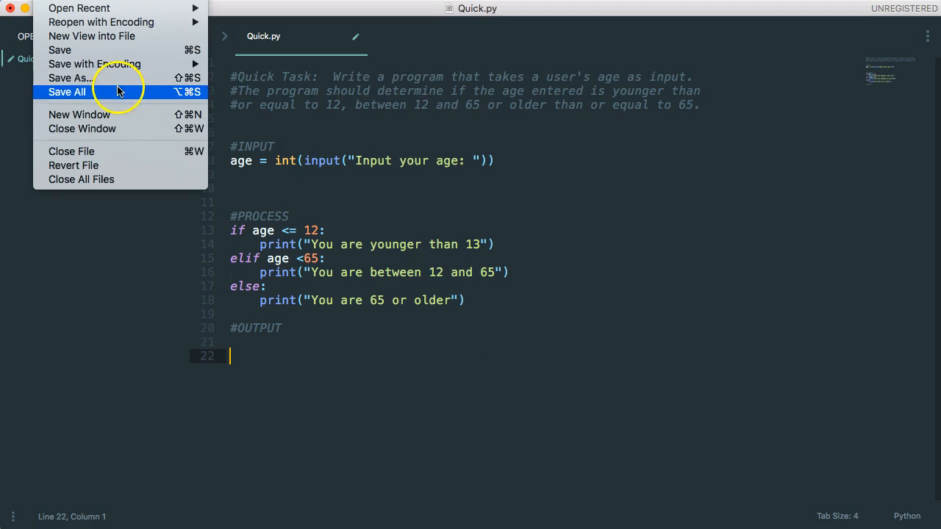
Save all files and run python3 Quick.py in Terminal, entering age 45
left_click(67, 91)
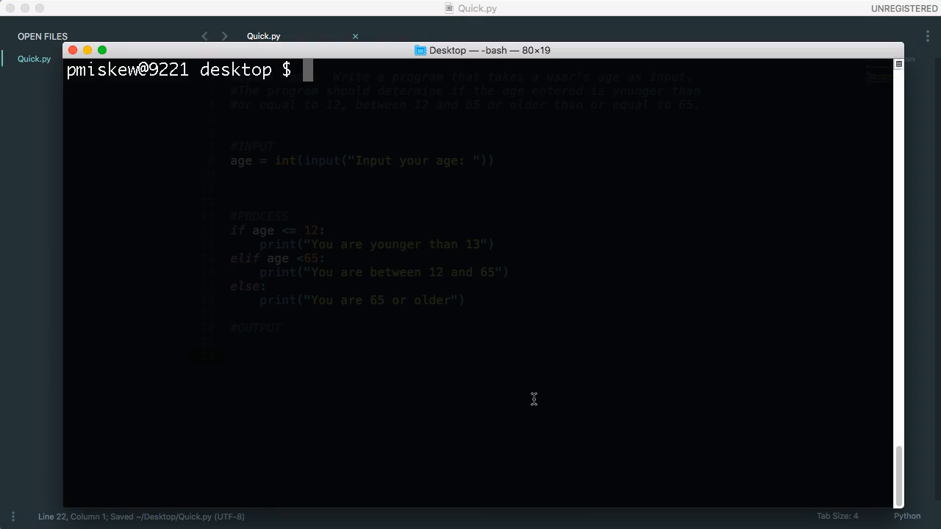
type("python3 Quick.py")
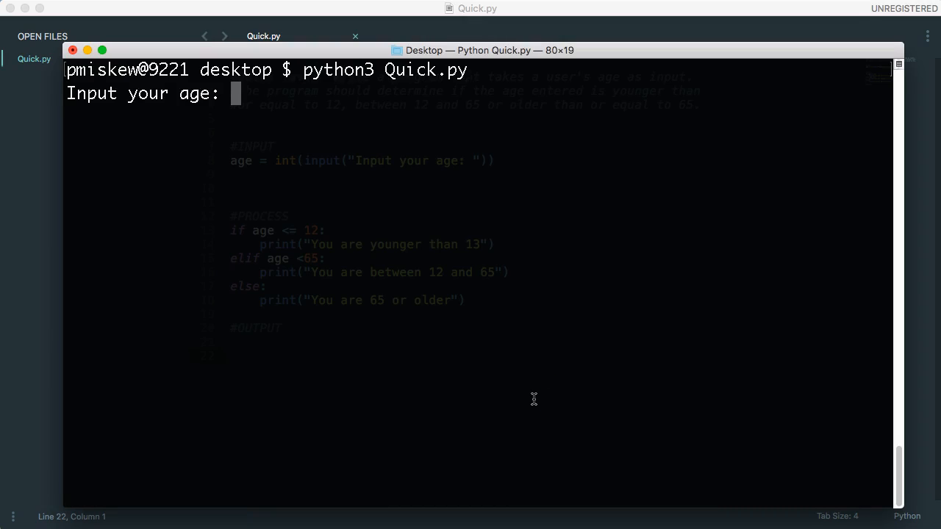
type("45")
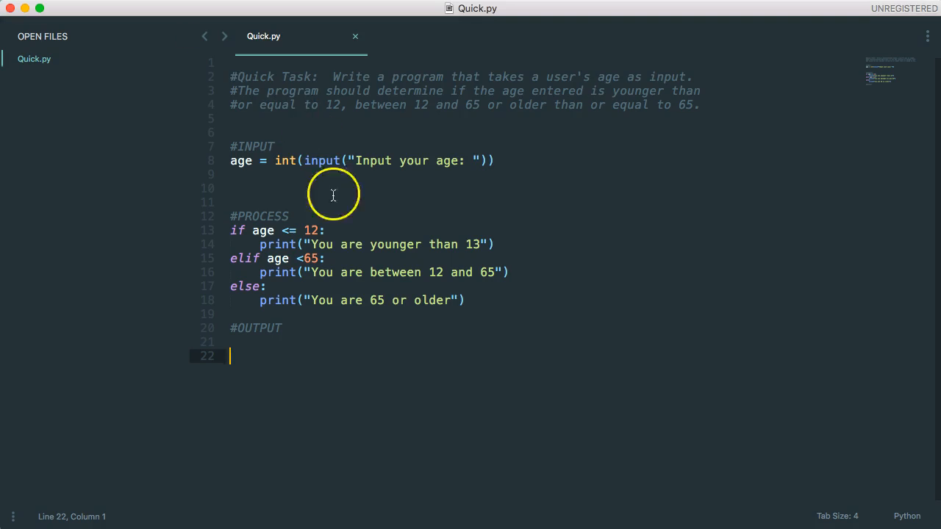
mouse_move(367, 300)
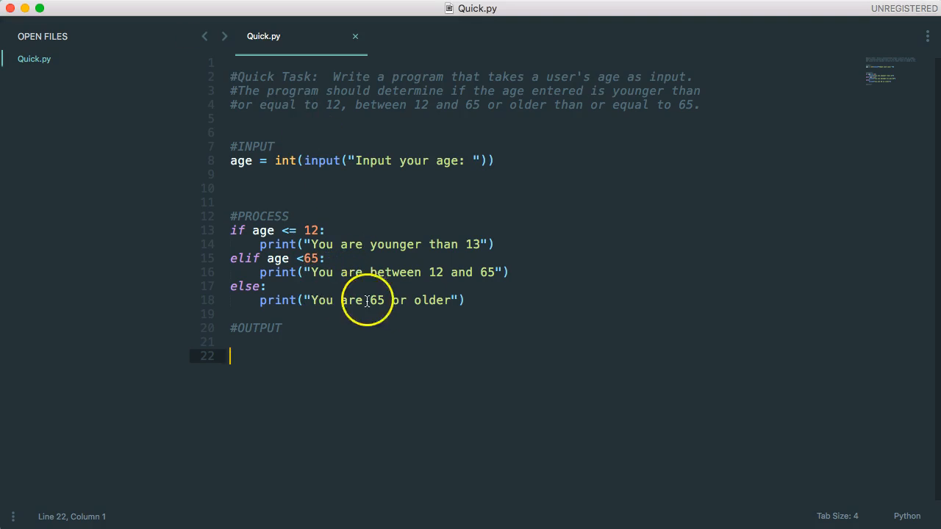
Revert the branches back to output = assignments
type("output =")
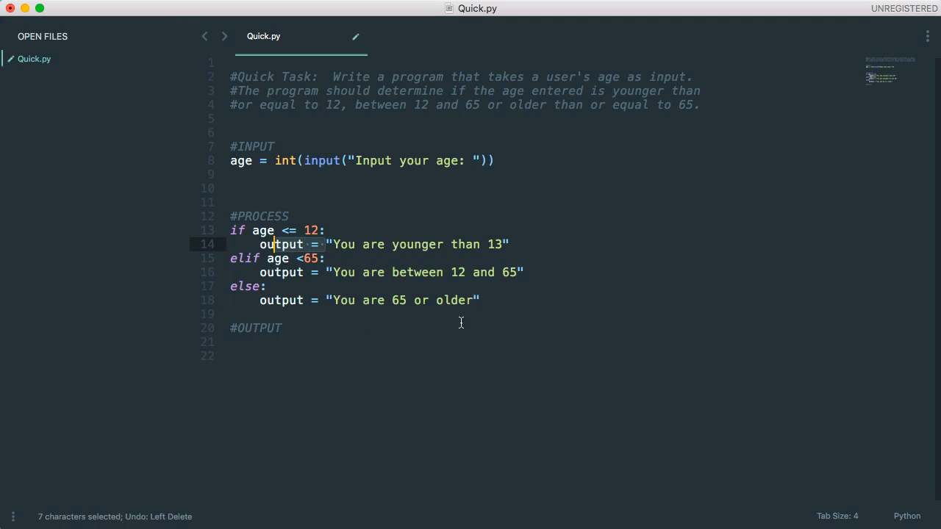